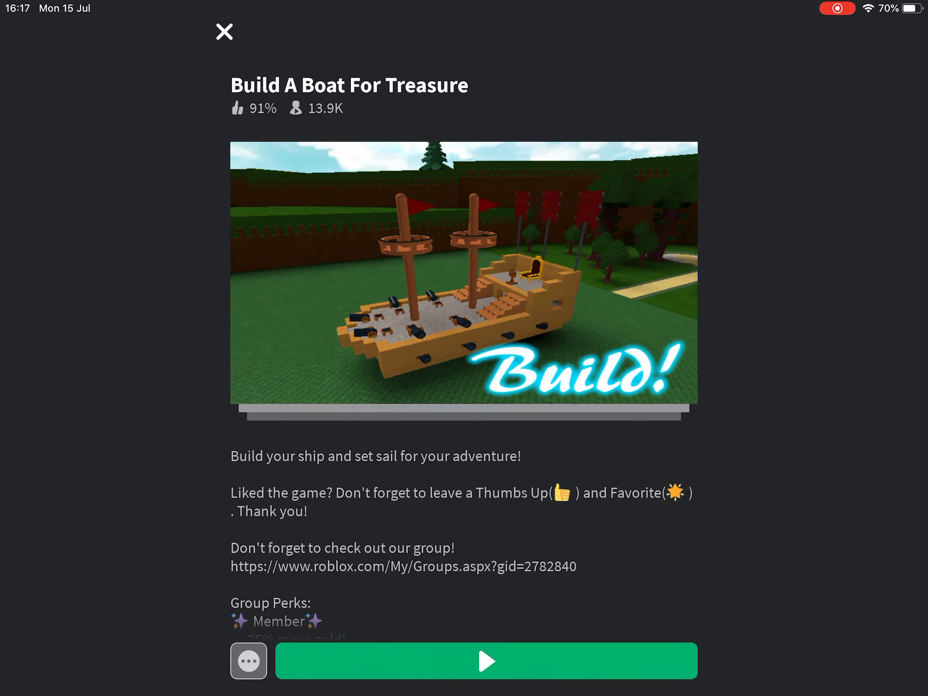
- Launch Build A Boat For Treasure and load the Titanic build from the shop's Save slots
{"action": "left_click", "coordinate": [485, 661]}
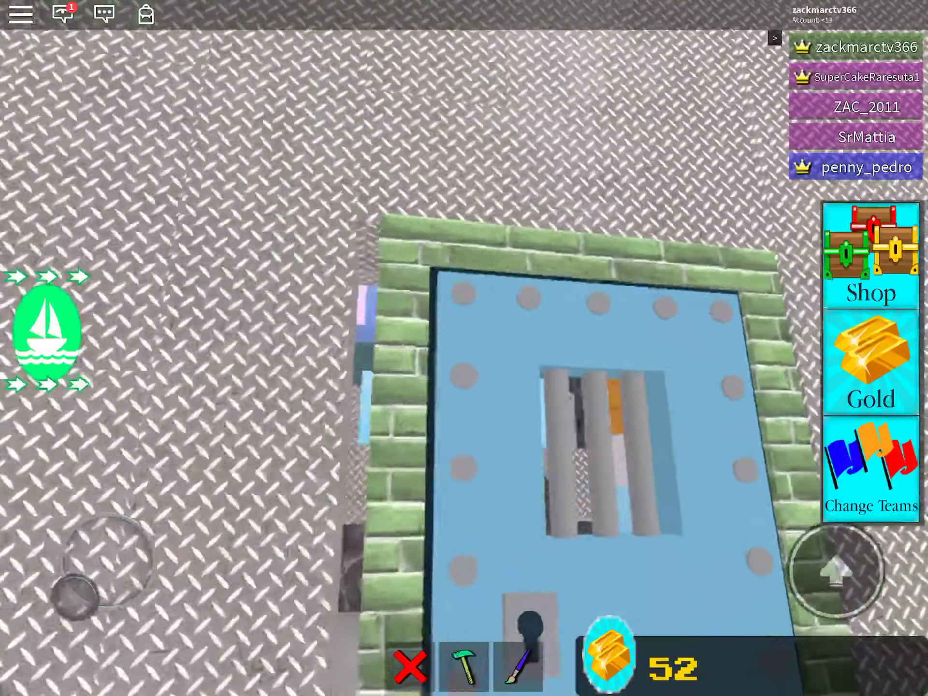
{"action": "left_click", "coordinate": [517, 667]}
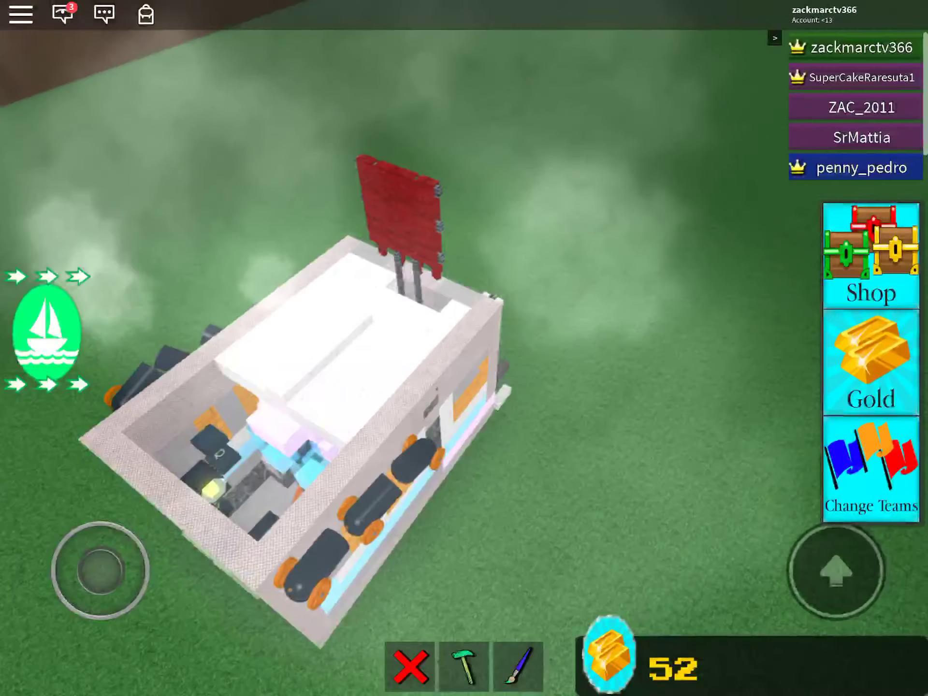
{"action": "left_click", "coordinate": [870, 255]}
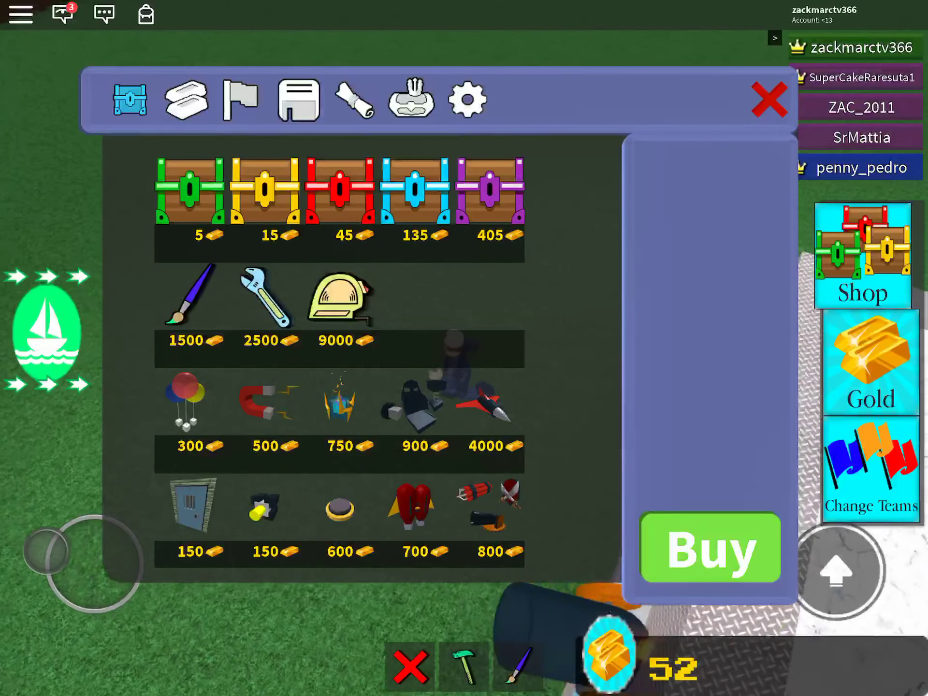
{"action": "left_click", "coordinate": [297, 98]}
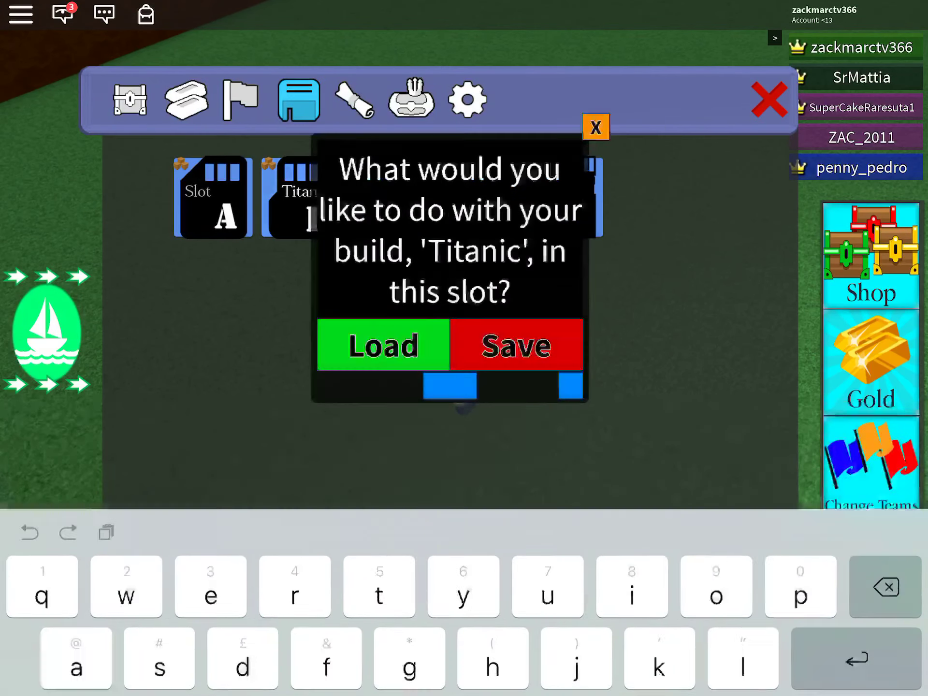
{"action": "left_click", "coordinate": [382, 345]}
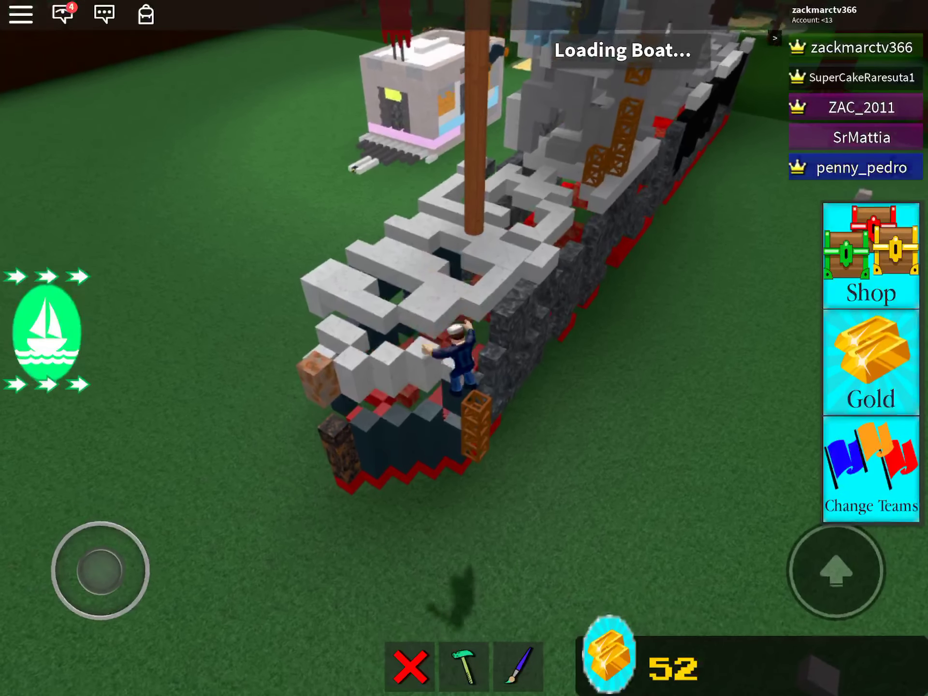
- Walk the captain around while the Titanic finishes loading onto the plot
{"action": "left_click_drag", "start_coordinate": [96, 561], "coordinate": [83, 527]}
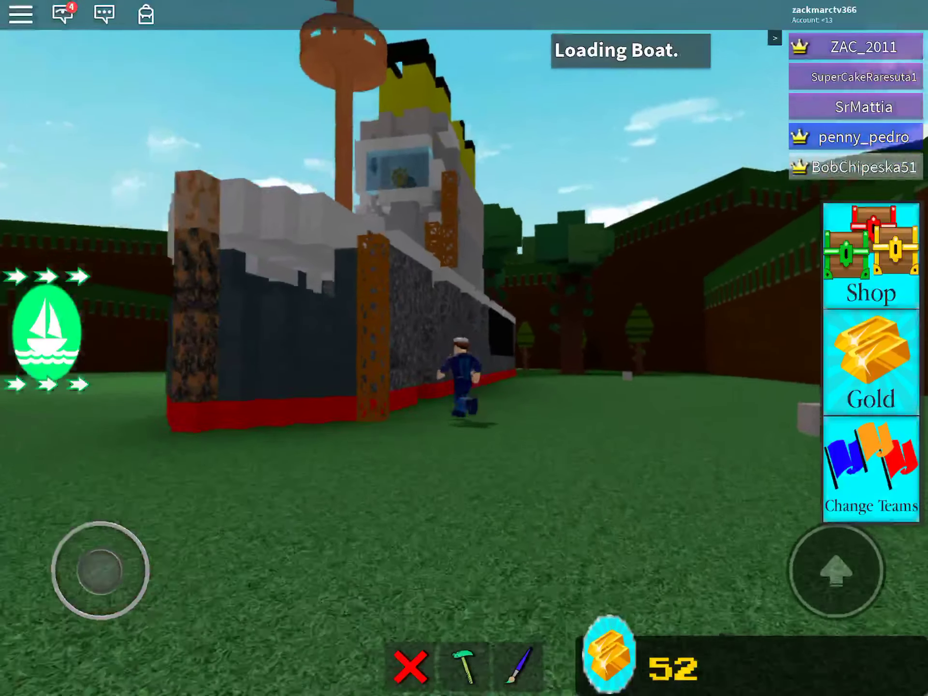
{"action": "left_click_drag", "start_coordinate": [94, 568], "coordinate": [110, 544]}
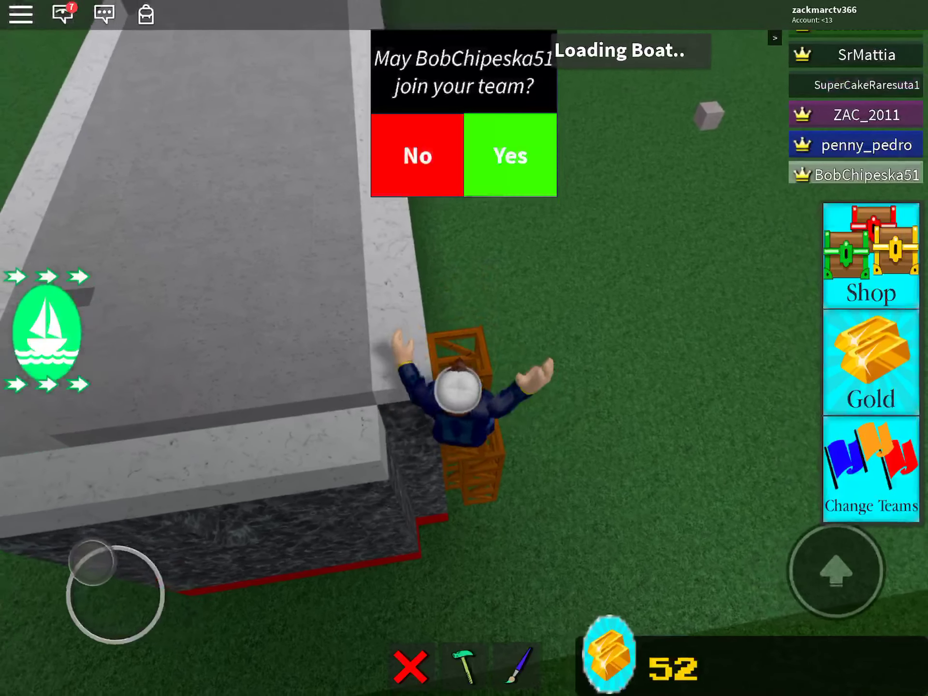
- Answer the player's team-join request and walk onto the Titanic's deck under the funnel
{"action": "left_click", "coordinate": [507, 156]}
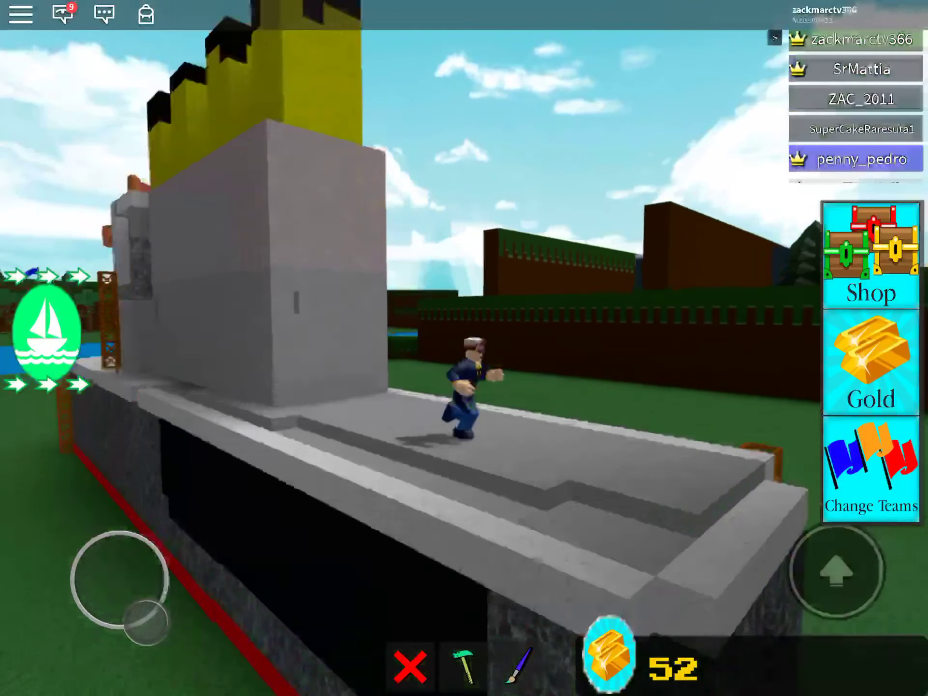
- Place two dark brown blocks at the Titanic's hull base in building mode
{"action": "left_click", "coordinate": [463, 665]}
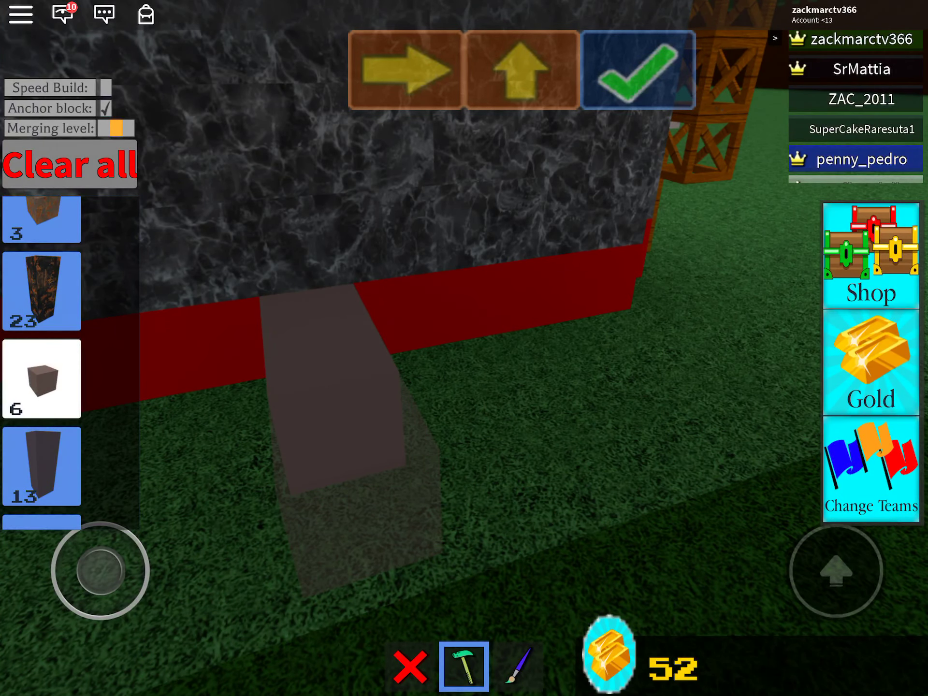
{"action": "left_click", "coordinate": [640, 69]}
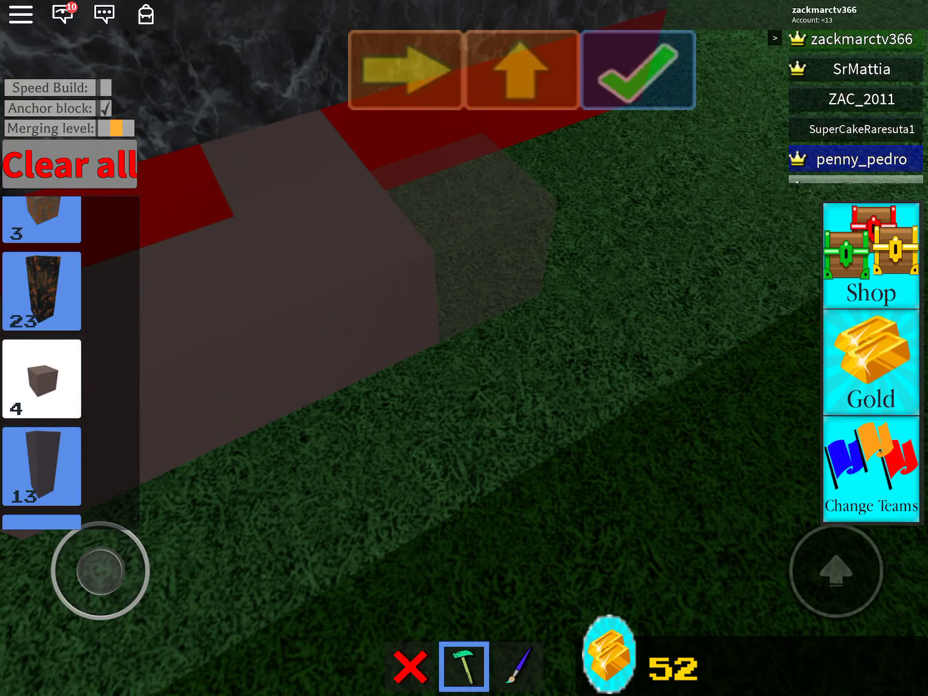
{"action": "left_click", "coordinate": [639, 71]}
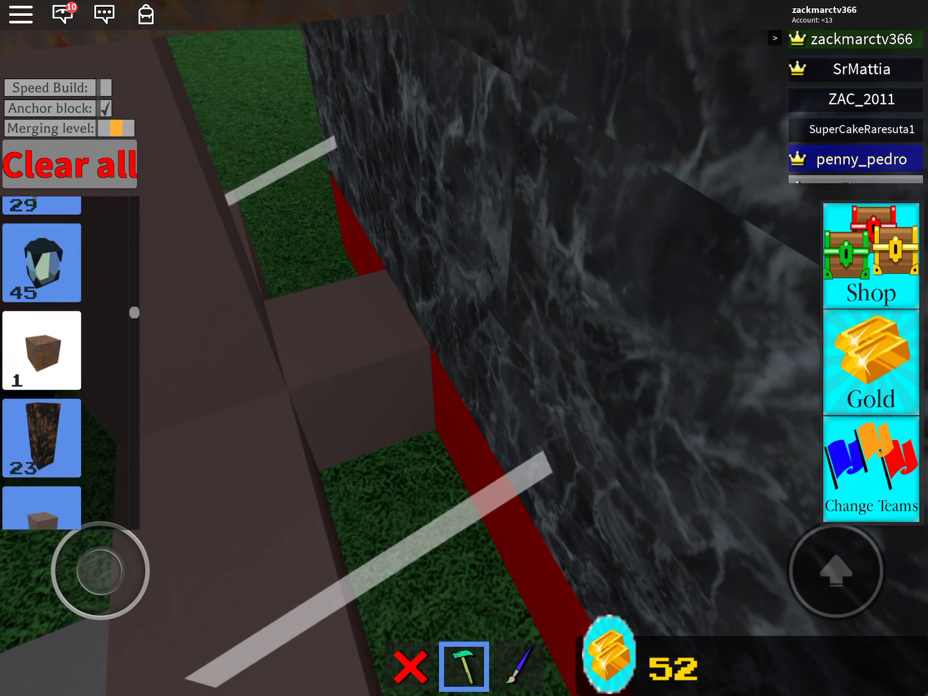
{"action": "scroll", "scroll_direction": "down", "scroll_amount": 3}
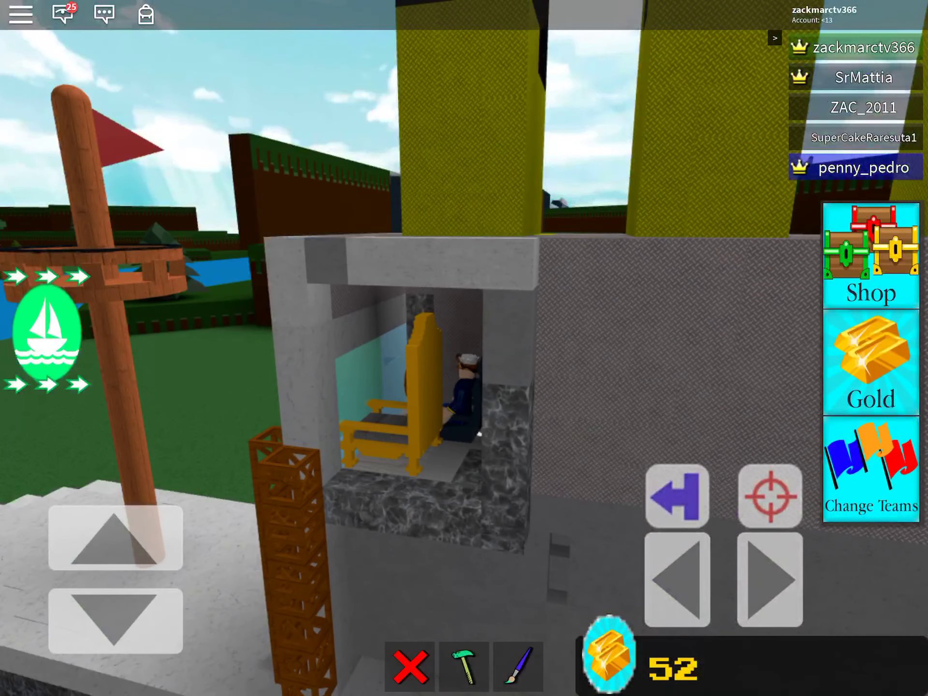
- Save the Titanic and bring up the store window
{"action": "left_click", "coordinate": [462, 667]}
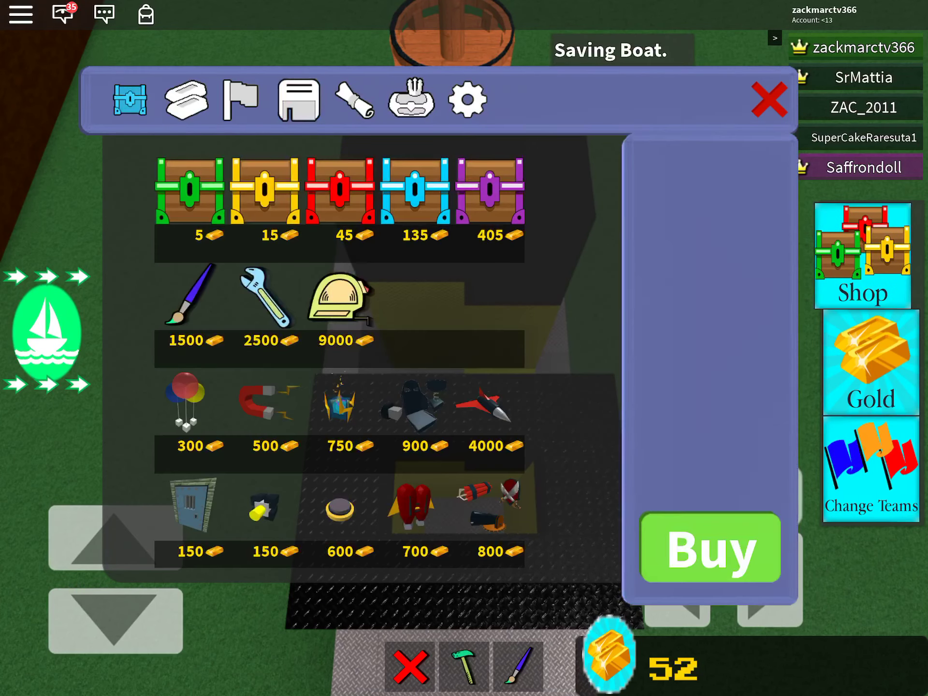
{"action": "left_click", "coordinate": [772, 98]}
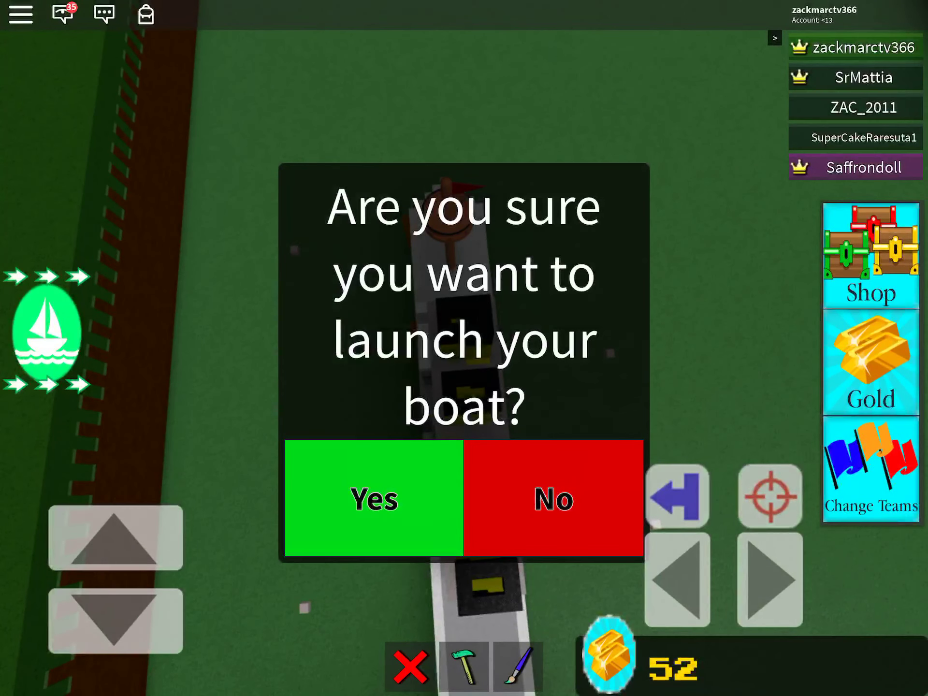
- Decline the 'launch your boat?' prompt so the Titanic stays in the shipyard
{"action": "left_click", "coordinate": [372, 499]}
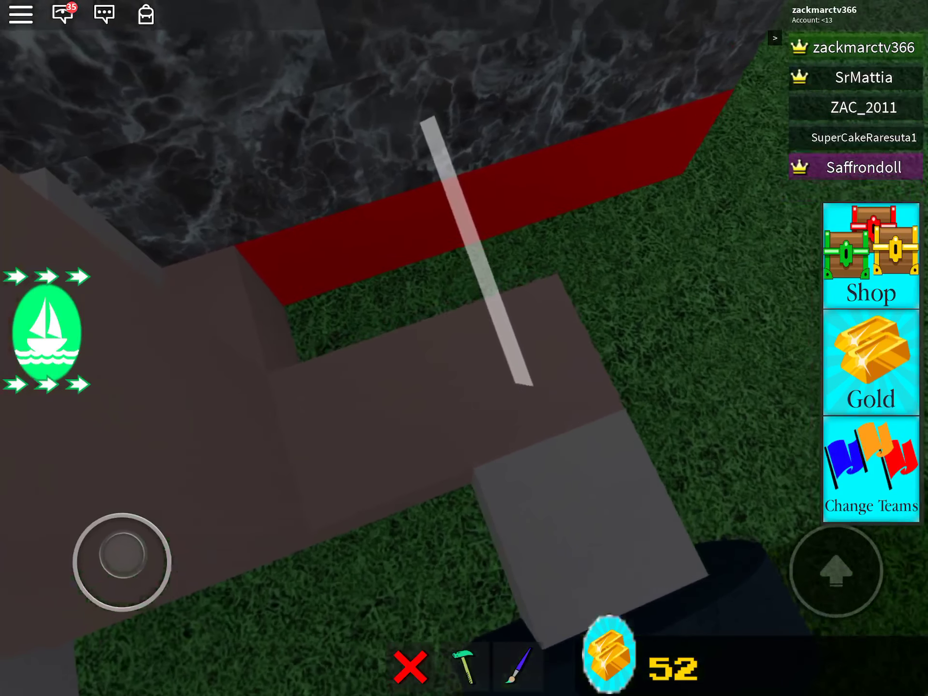
- Reopen the hammer tool's block inventory in building mode
{"action": "left_click", "coordinate": [474, 667]}
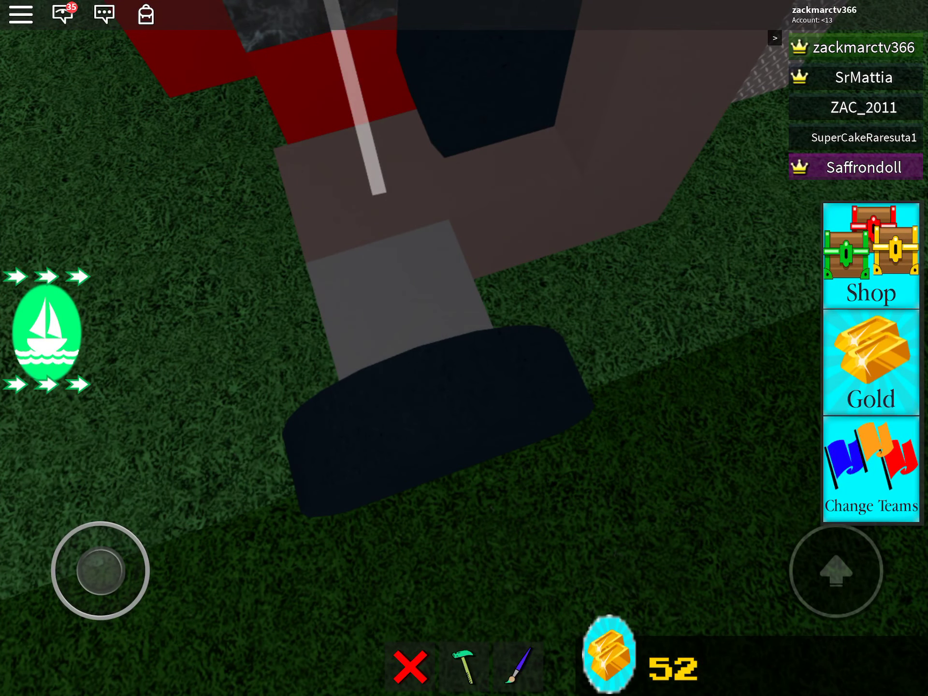
{"action": "left_click", "coordinate": [406, 669]}
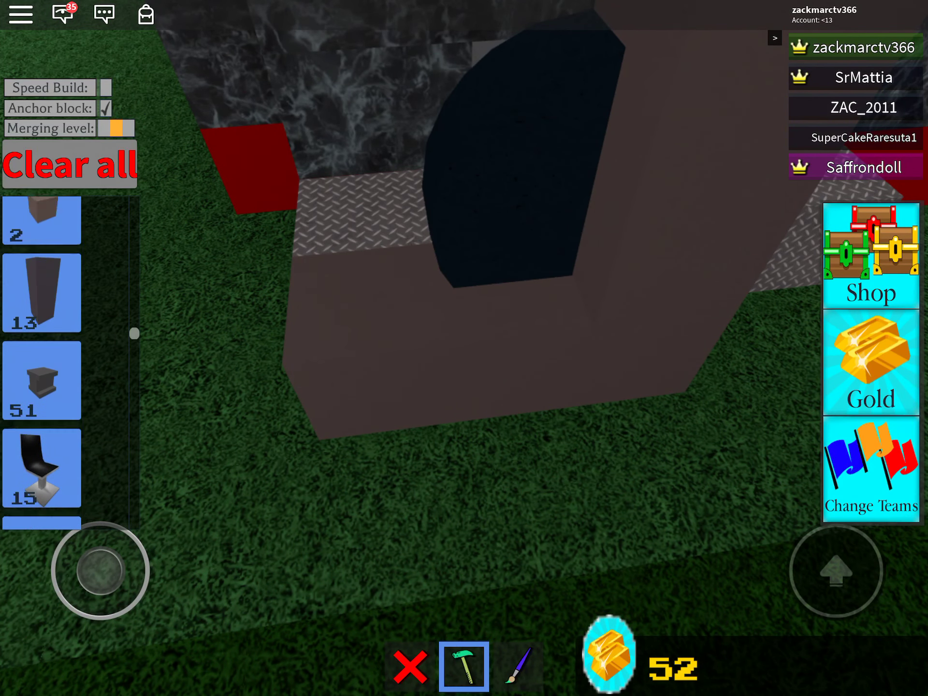
- Exit building mode and walk into the Titanic's grey cabin by the golden chair
{"action": "scroll", "scroll_direction": "down", "scroll_amount": 3}
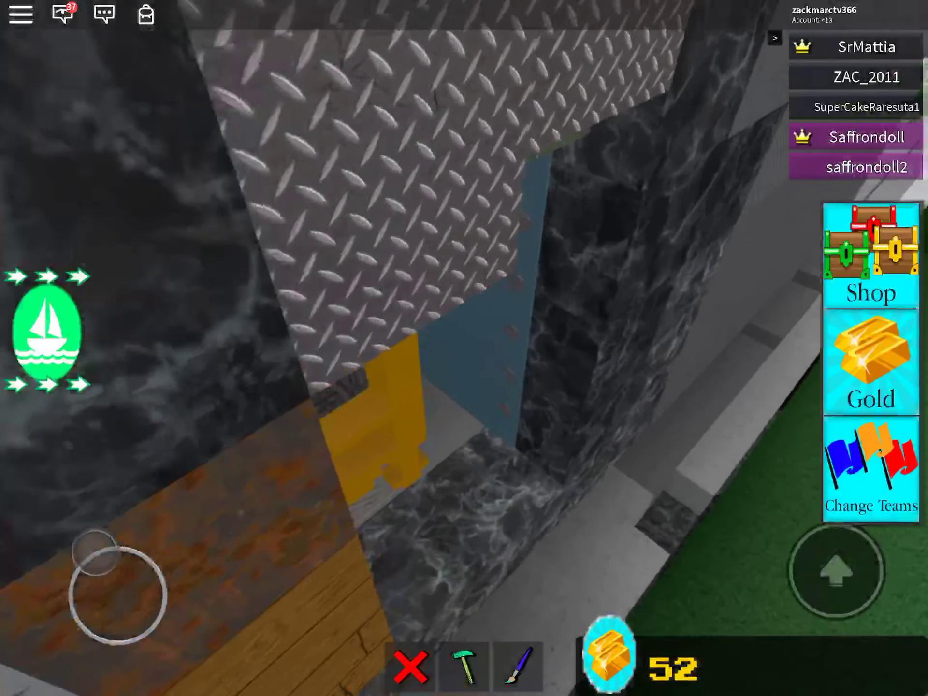
- Delete the red-outlined part with the X tool and return inside the hull
{"action": "left_click", "coordinate": [463, 662]}
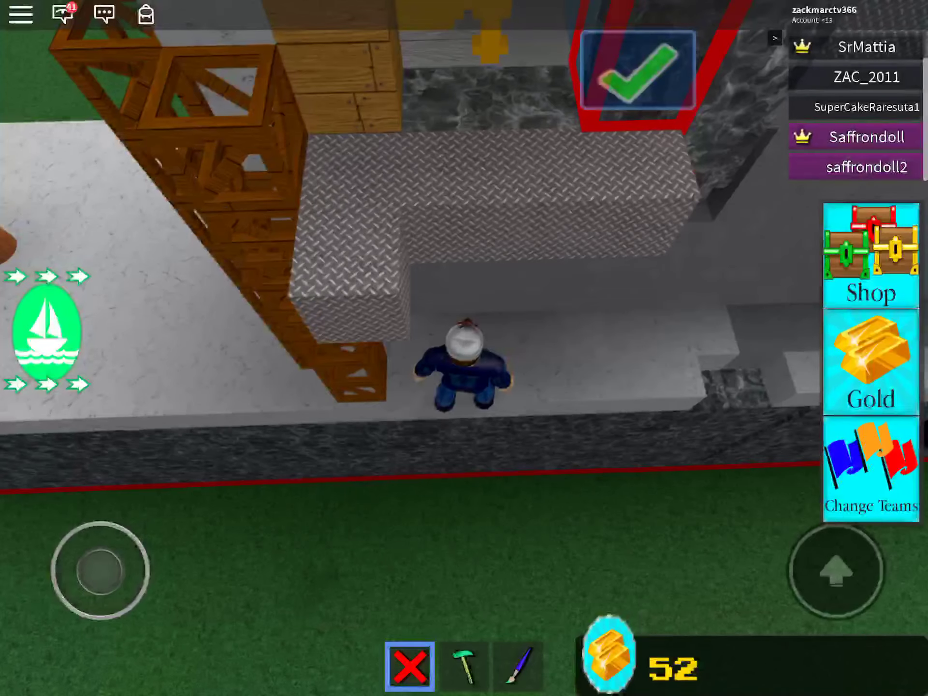
{"action": "left_click", "coordinate": [459, 666]}
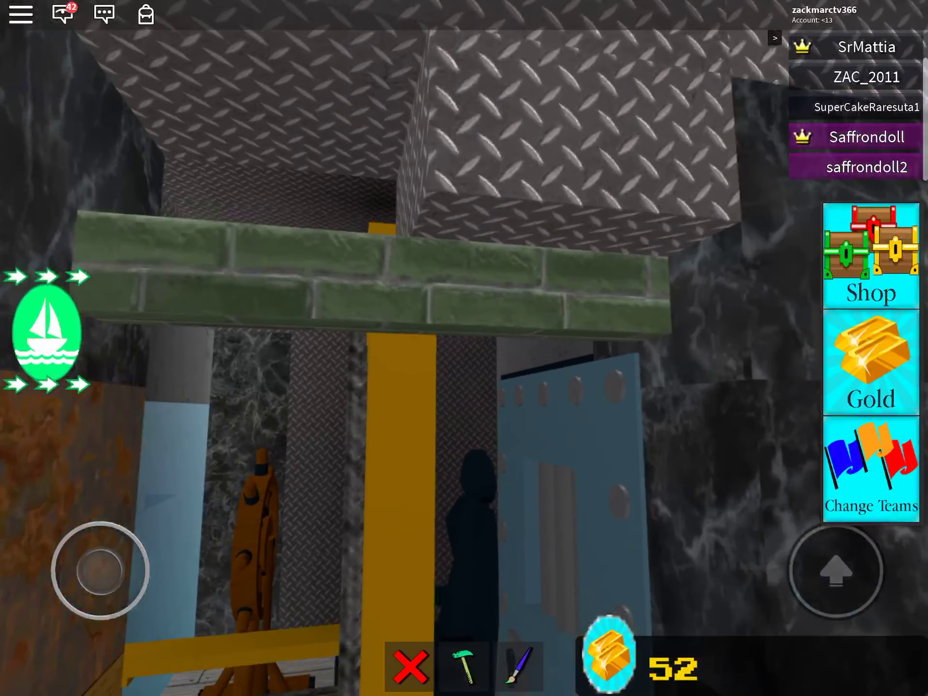
- Cycle from the delete tool through the hammer to the paintbrush, showing the colour palette
{"action": "left_click", "coordinate": [409, 669]}
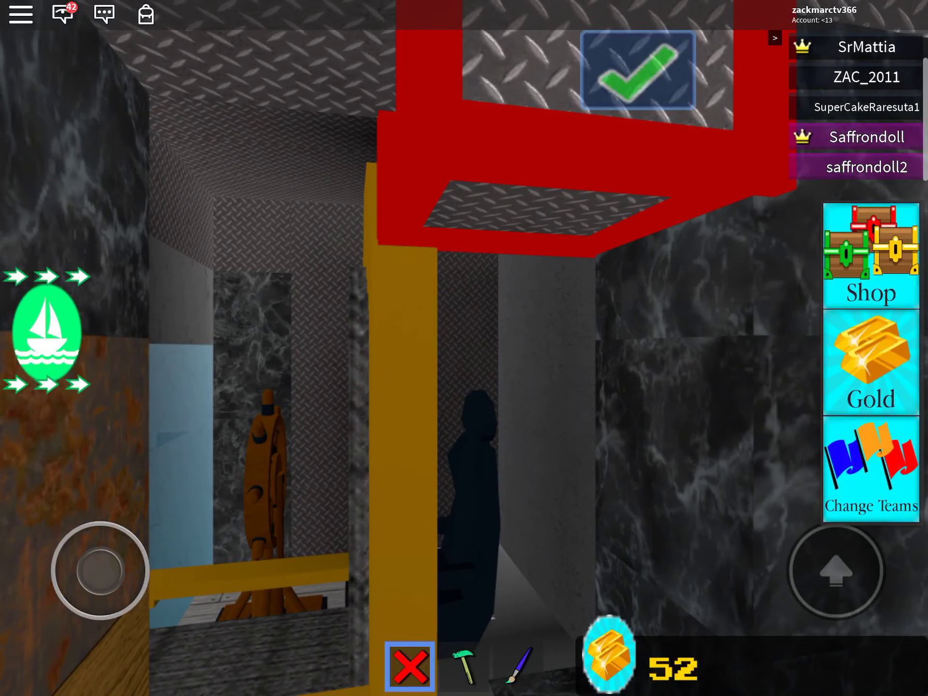
{"action": "left_click", "coordinate": [453, 667]}
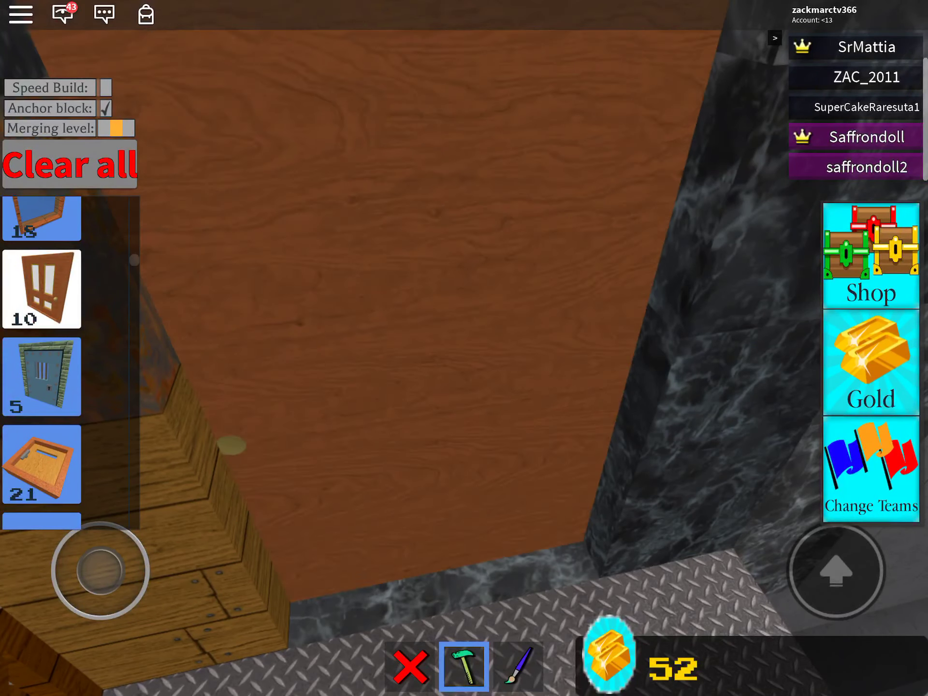
{"action": "left_click", "coordinate": [517, 664]}
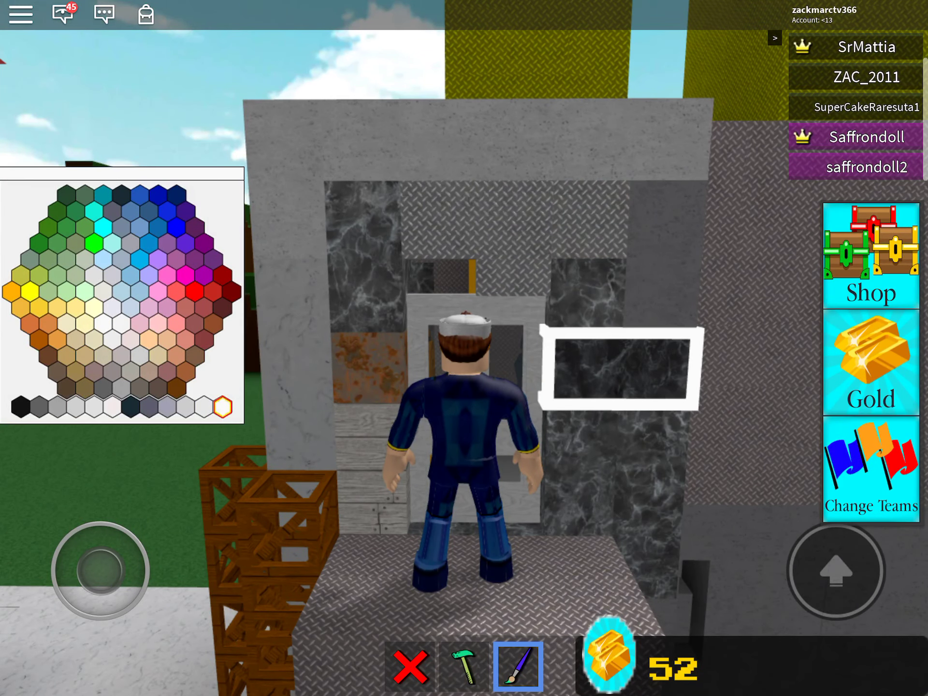
{"action": "left_click", "coordinate": [517, 665]}
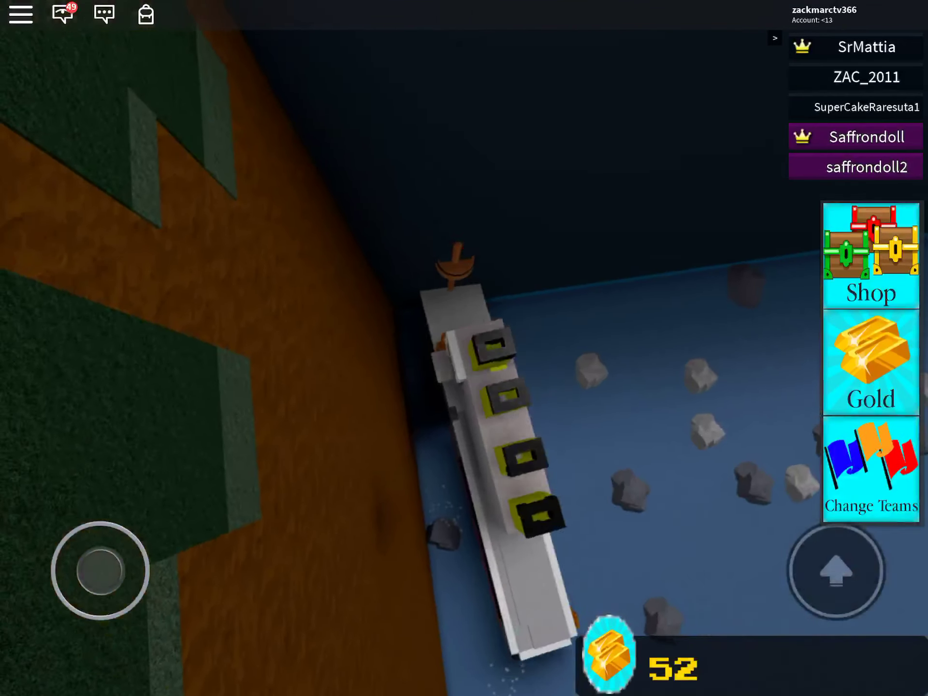
{"action": "left_click_drag", "start_coordinate": [99, 577], "coordinate": [148, 559]}
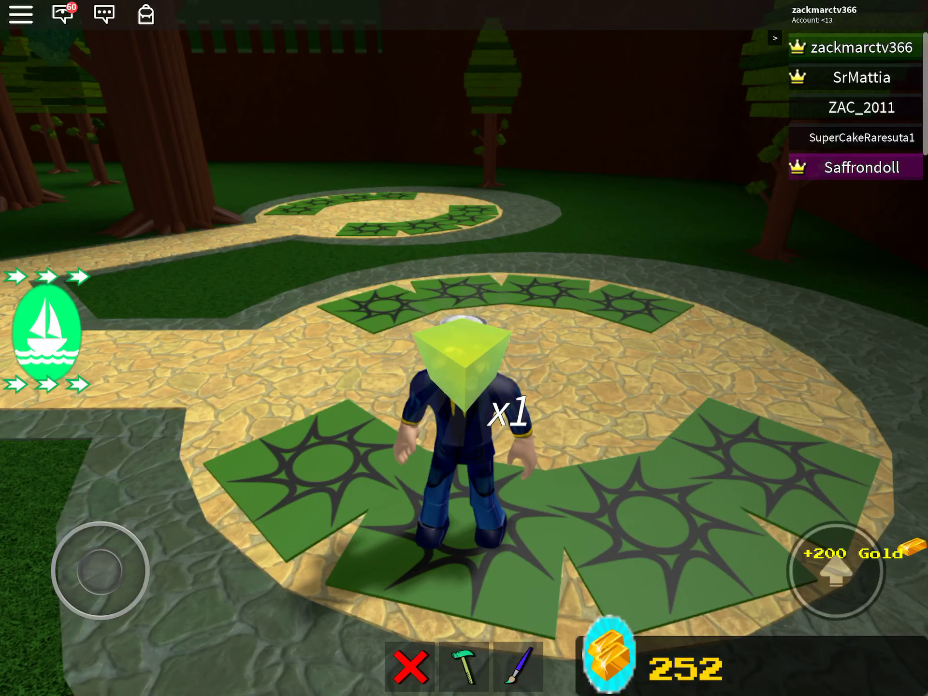
- Show the saved ship slots: Slot A, Titanic B and Slot C
{"action": "left_click", "coordinate": [43, 334]}
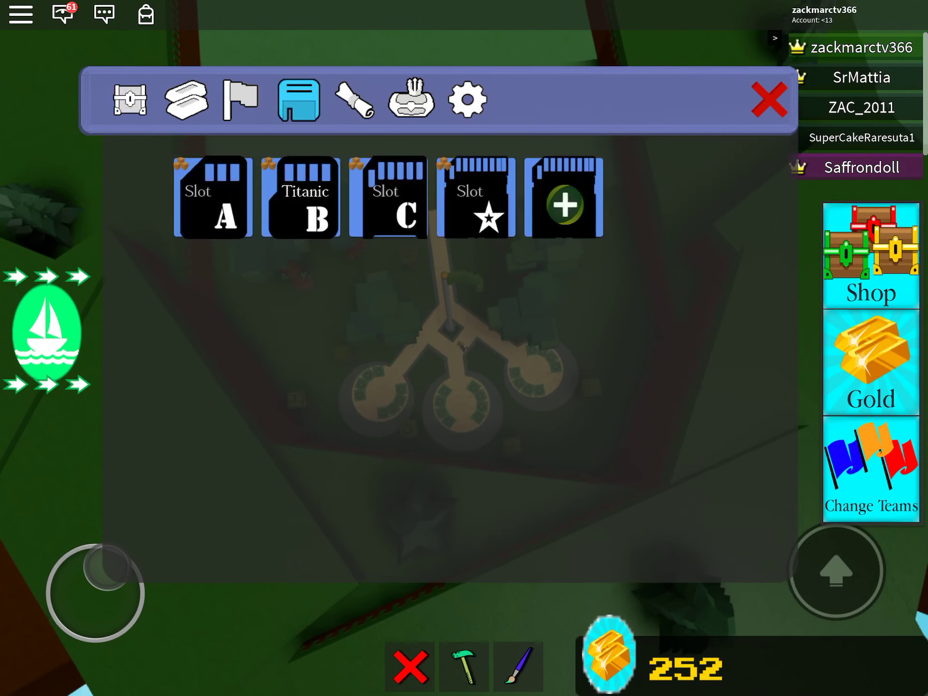
{"action": "left_click", "coordinate": [768, 99]}
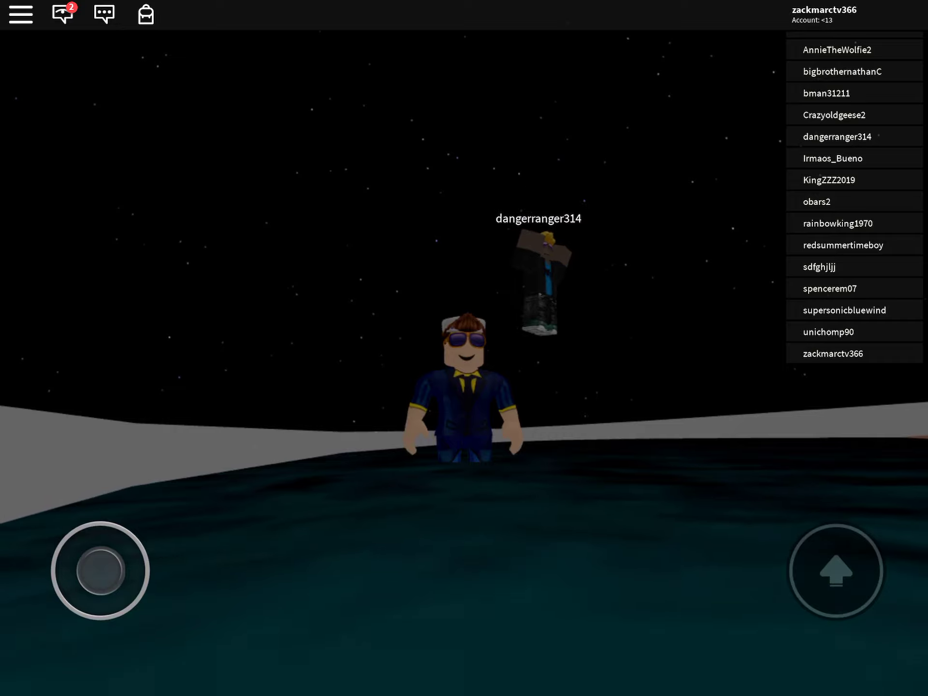
- Walk the captain across the night-time deck down to the lower wooden walkway
{"action": "left_click_drag", "start_coordinate": [109, 570], "coordinate": [124, 532]}
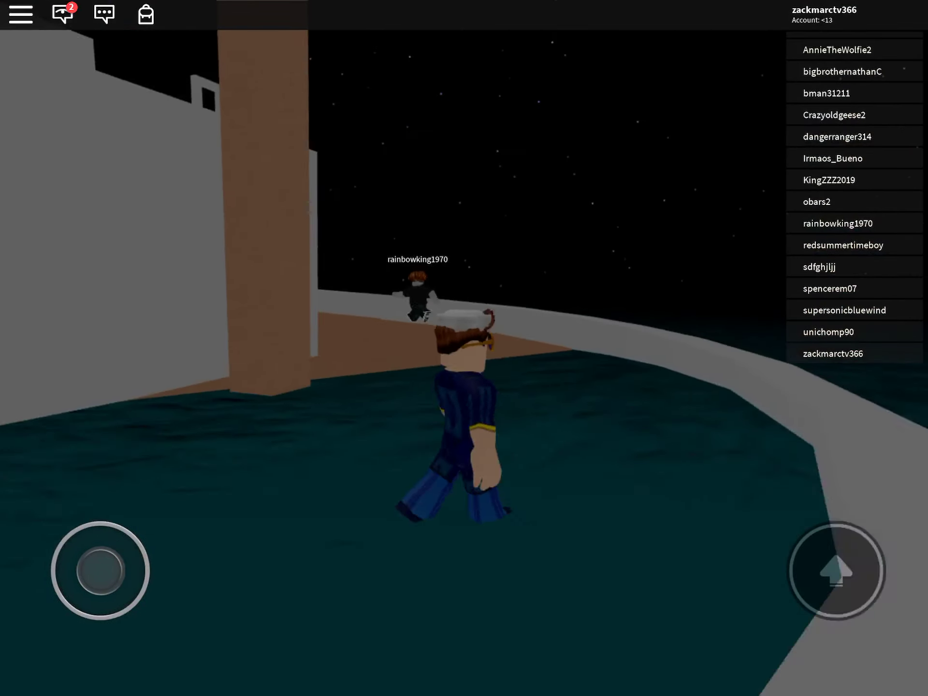
{"action": "left_click_drag", "start_coordinate": [101, 570], "coordinate": [127, 562]}
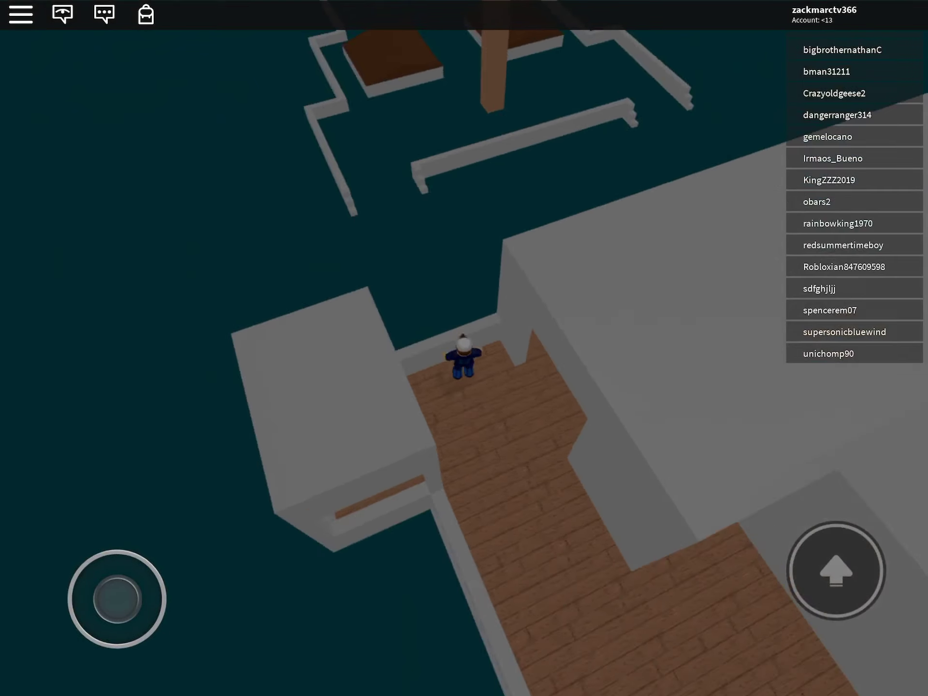
- Move the captain out onto the tilted red hull beside the other players
{"action": "left_click_drag", "start_coordinate": [119, 598], "coordinate": [136, 545]}
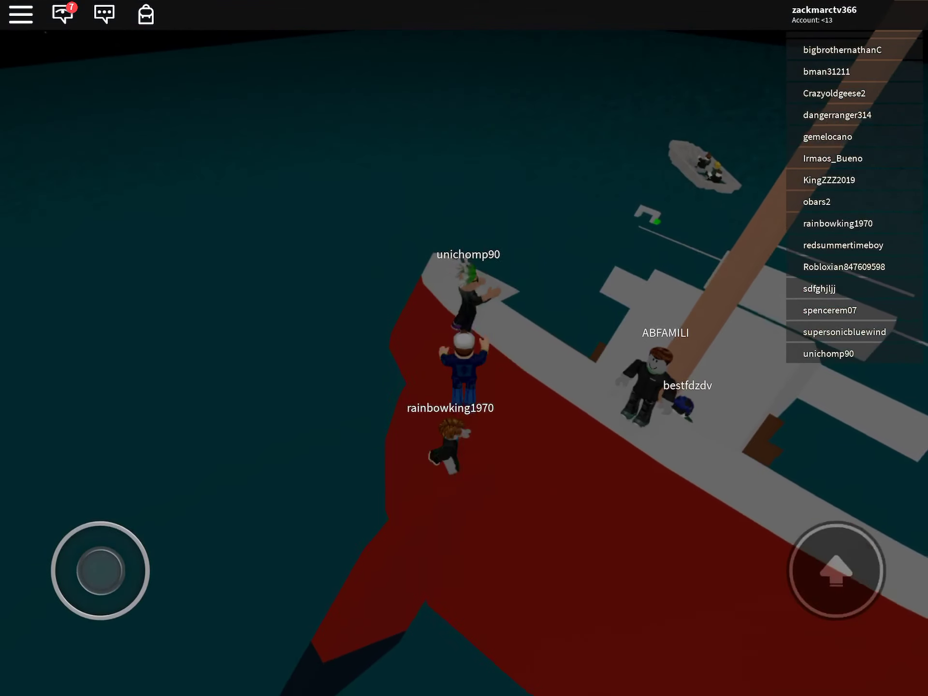
- Move the captain across the sinking hull until the Play/Shop menu appears
{"action": "left_click_drag", "start_coordinate": [103, 564], "coordinate": [113, 544]}
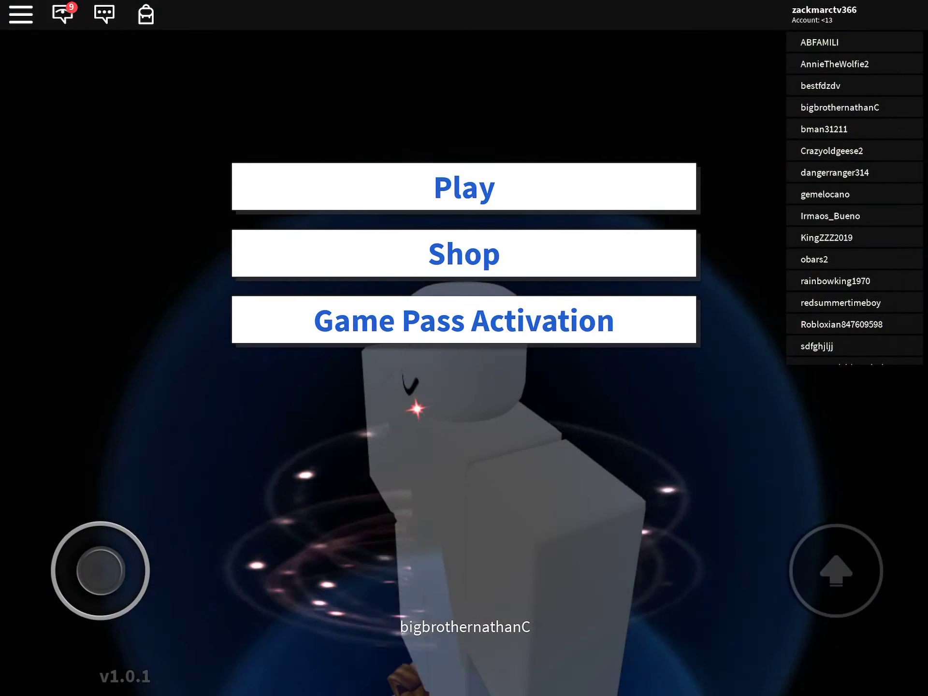
- Choose Play on the main menu to respawn on the ship
{"action": "left_click", "coordinate": [464, 187]}
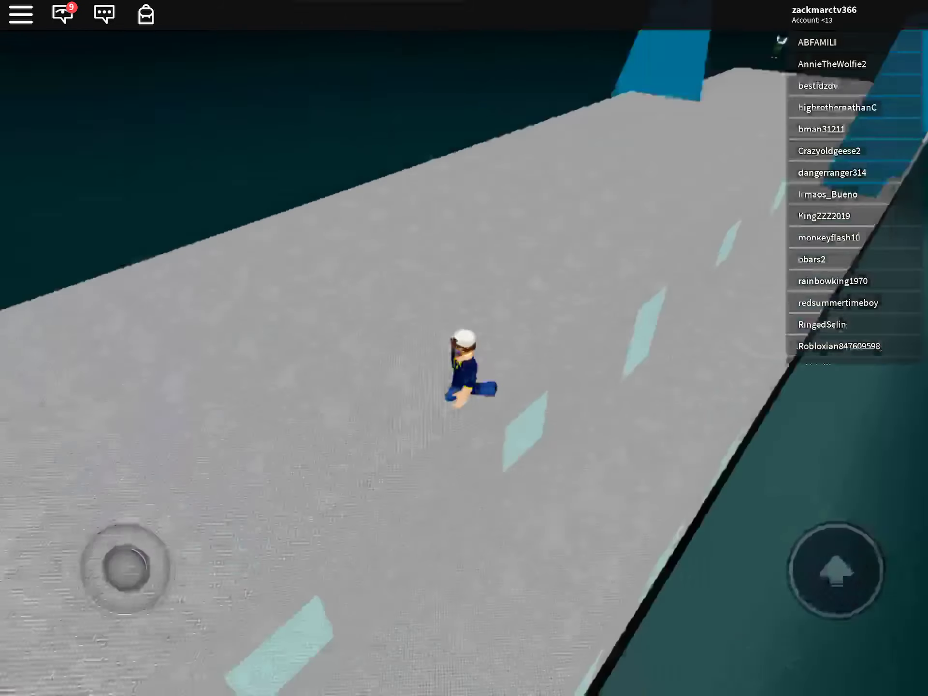
{"action": "left_click_drag", "start_coordinate": [124, 559], "coordinate": [101, 538]}
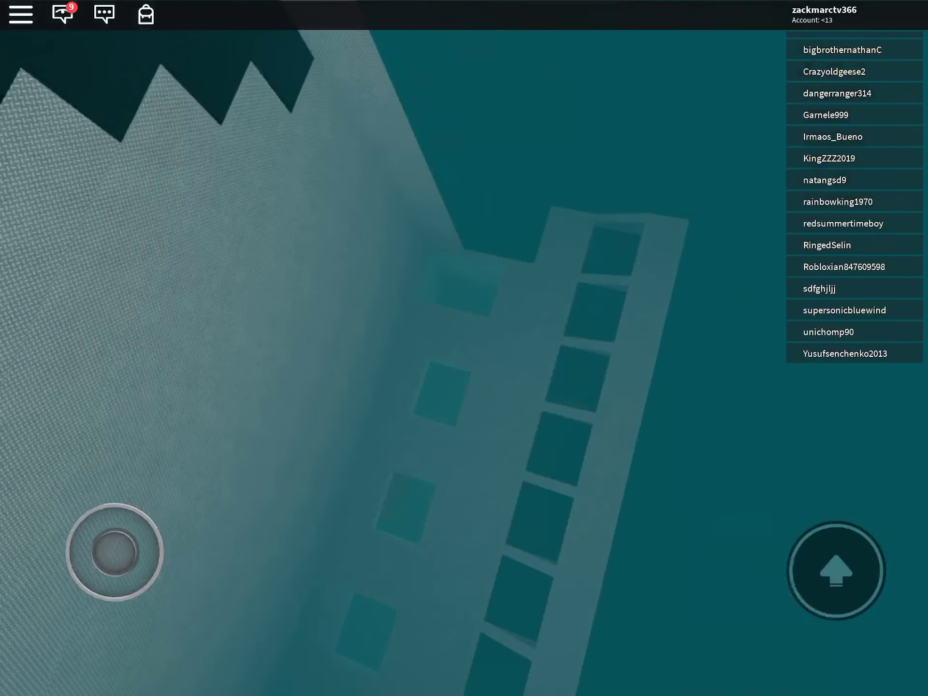
{"action": "left_click_drag", "start_coordinate": [118, 550], "coordinate": [121, 485]}
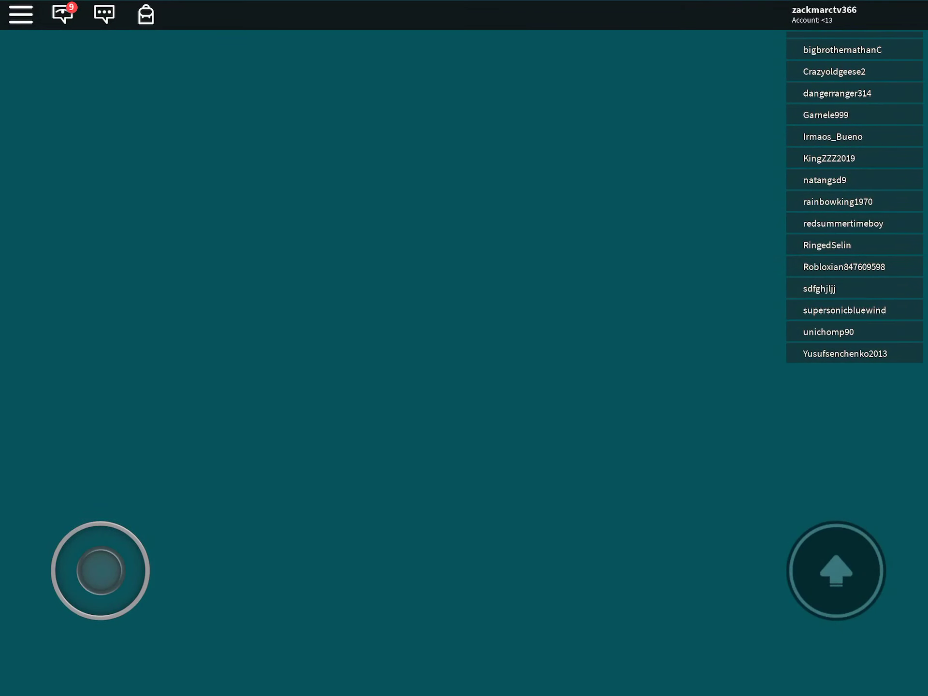
{"action": "left_click", "coordinate": [834, 570]}
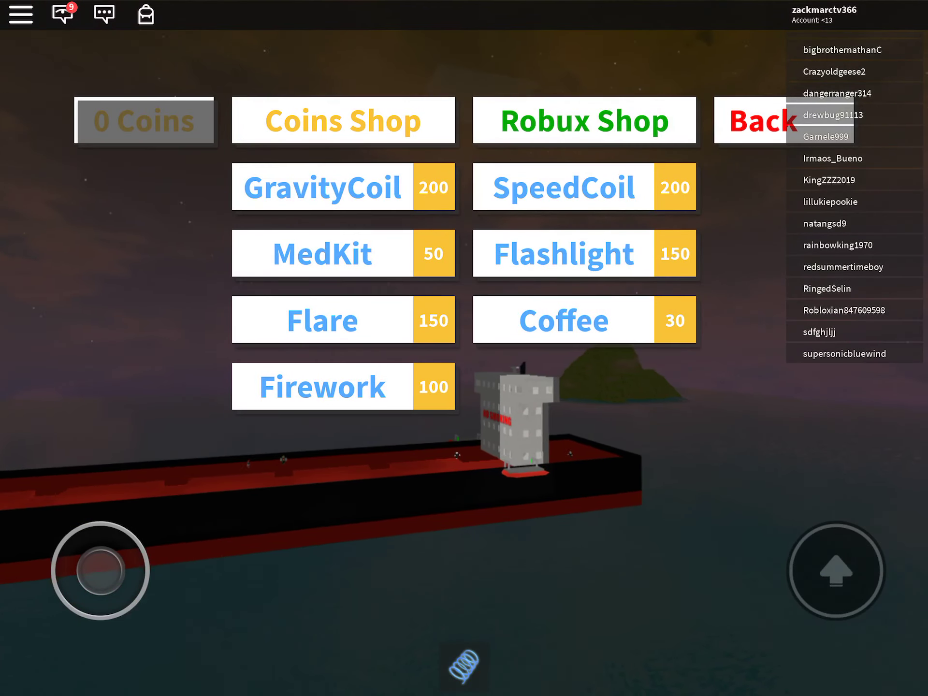
- View the Coins Shop listing gravity coil, medkit, flashlight and fireworks
{"action": "left_click", "coordinate": [763, 121]}
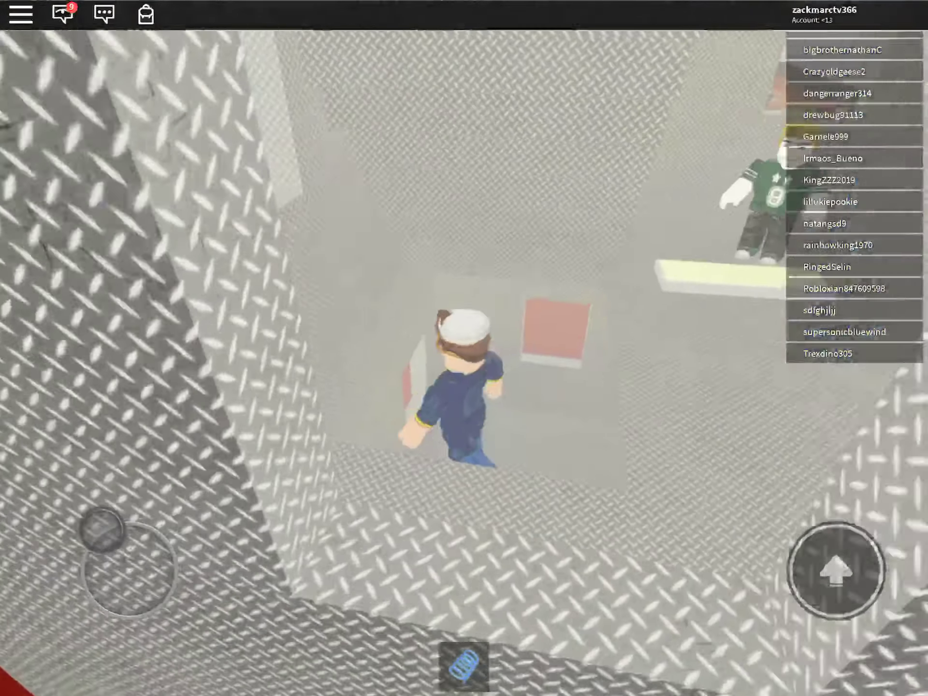
- Walk the captain through the grey metal-plated interior rooms
{"action": "left_click_drag", "start_coordinate": [121, 545], "coordinate": [180, 544]}
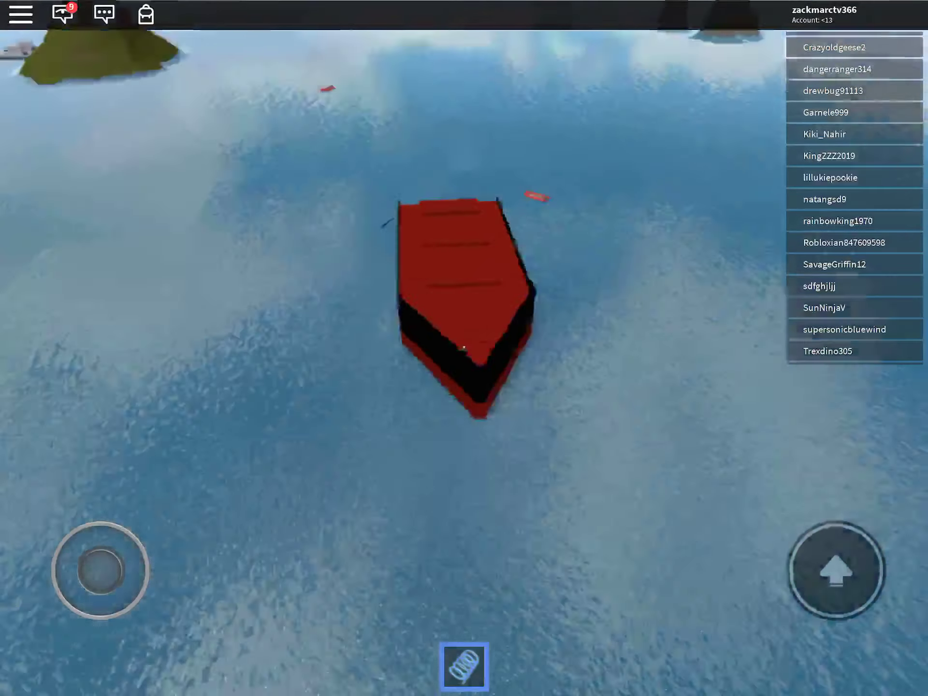
- Swing the camera to view the red ship on the sea from above
{"action": "left_click_drag", "start_coordinate": [98, 562], "coordinate": [136, 518]}
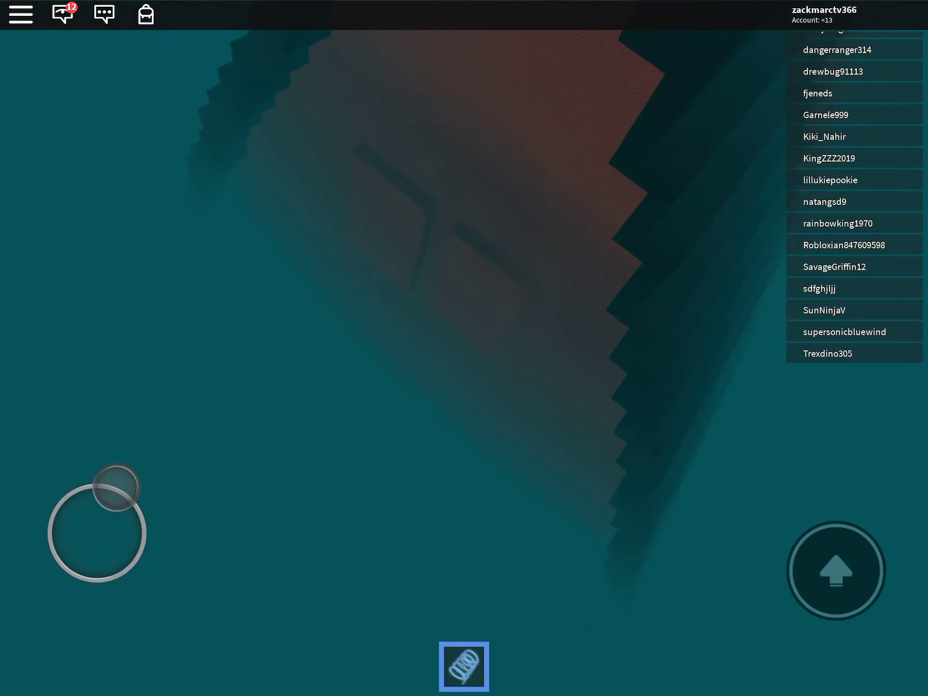
- Look around the sinking ship's dark red hull underwater
{"action": "left_click_drag", "start_coordinate": [119, 485], "coordinate": [89, 474]}
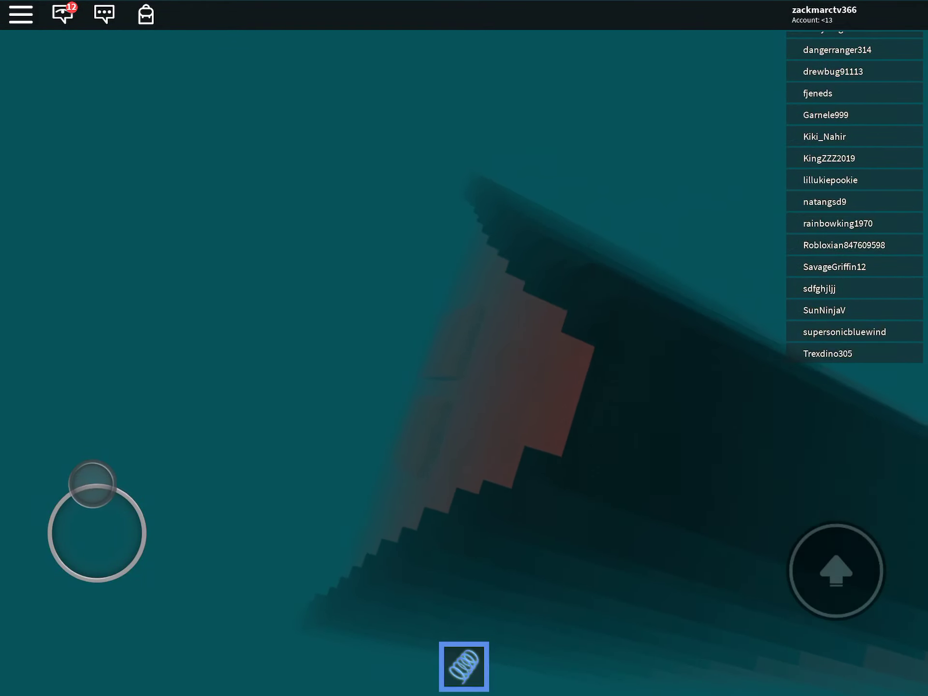